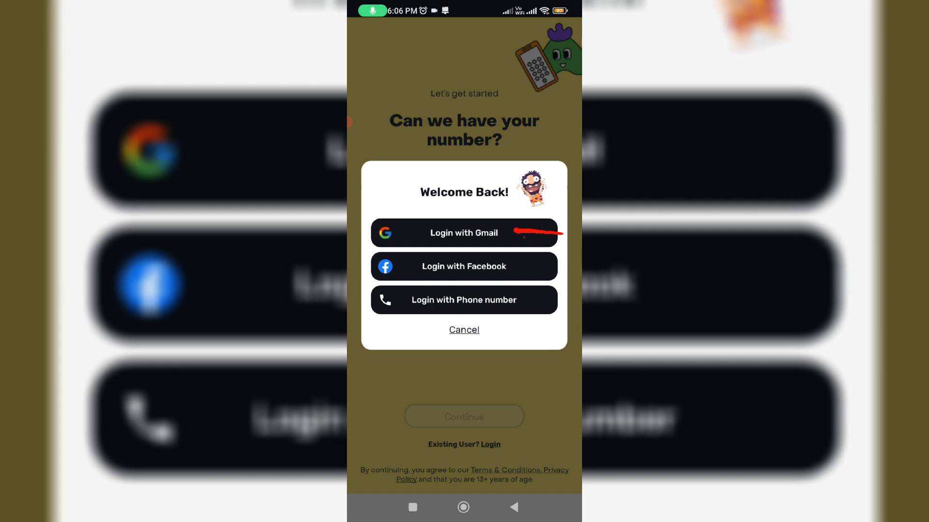
Log in with Gmail from the Welcome Back options, returning to the +91 phone number screen
click(464, 232)
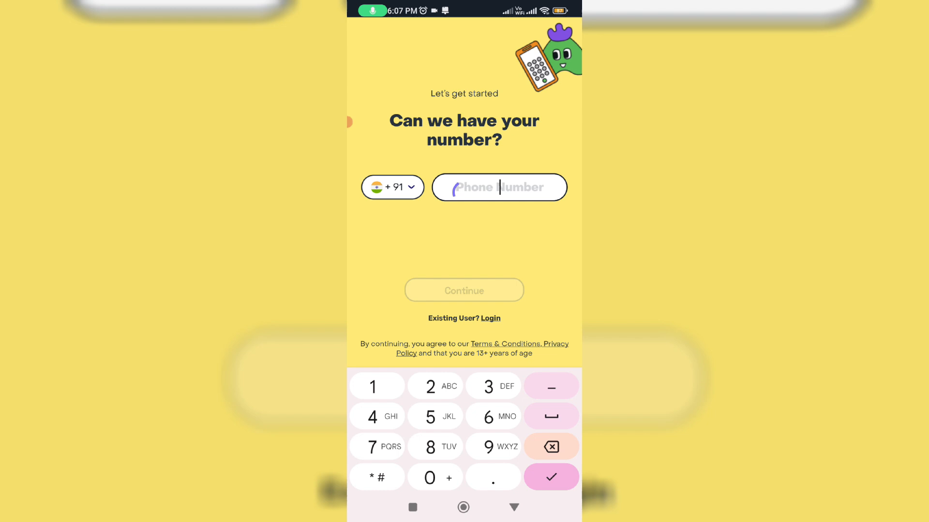
Reopen the existing-user login options and dismiss the no-account-found notice
click(490, 318)
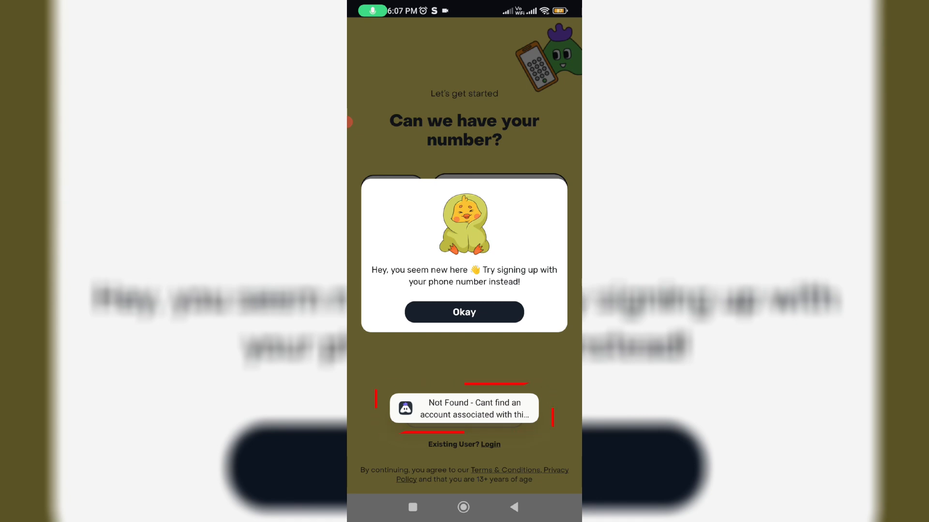
click(464, 312)
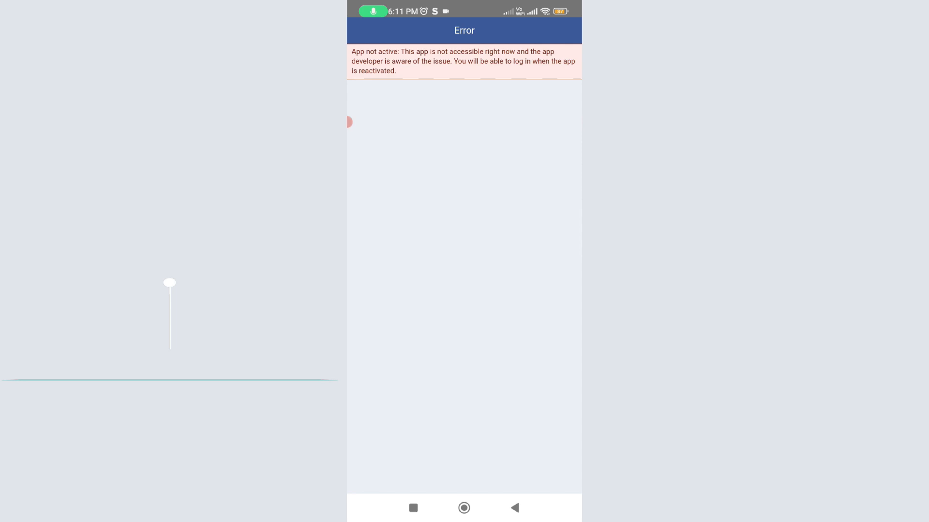